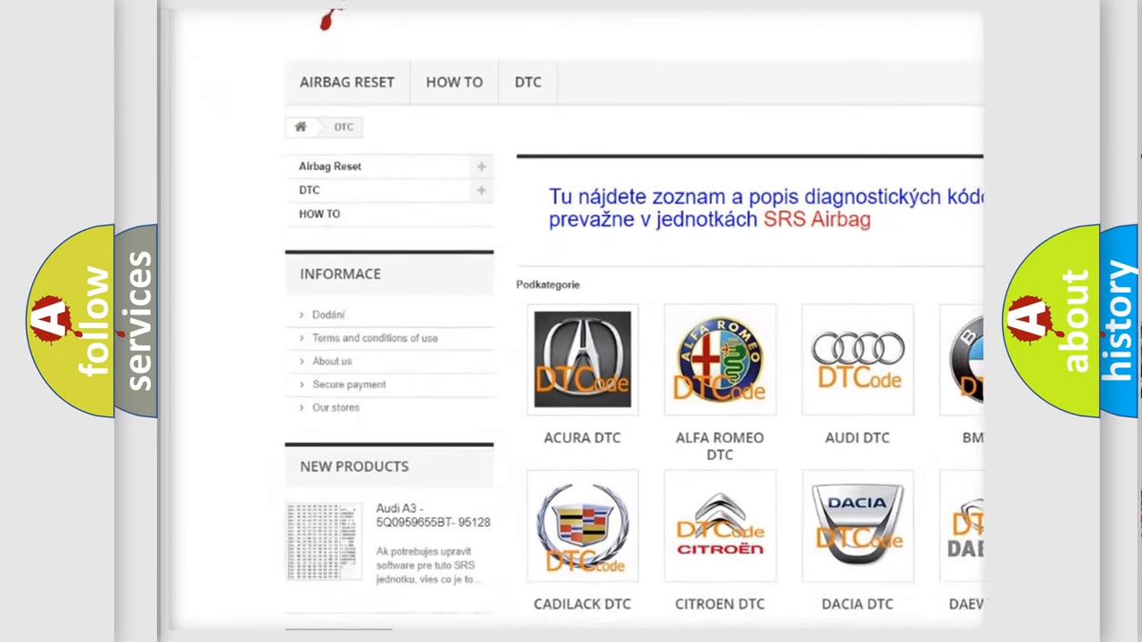
scroll("down", 3)
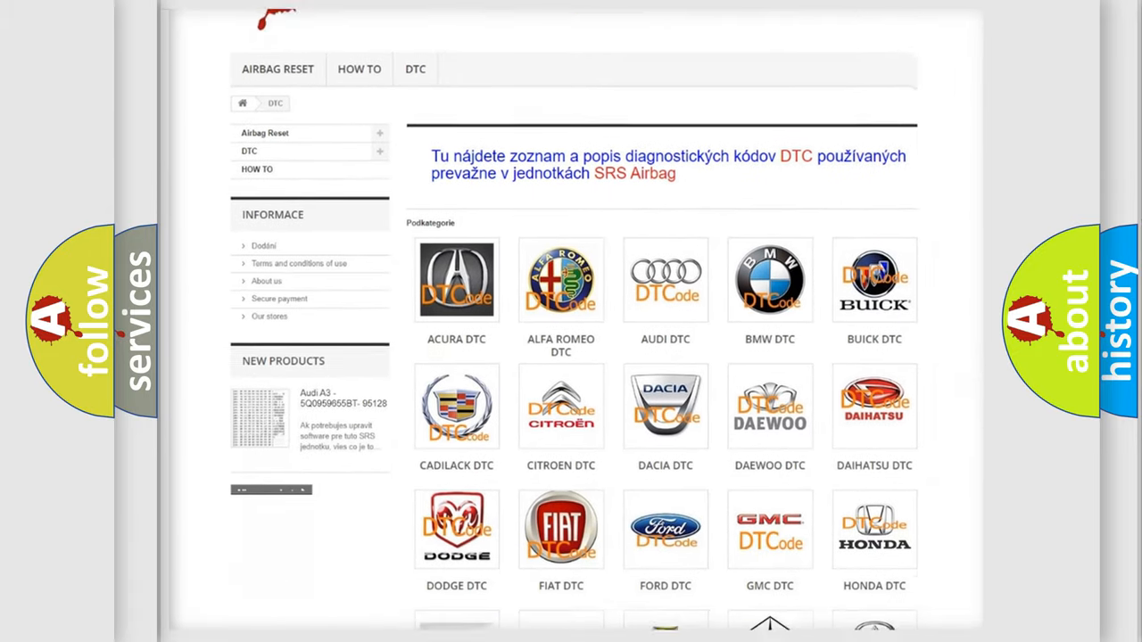
scroll("down", 3)
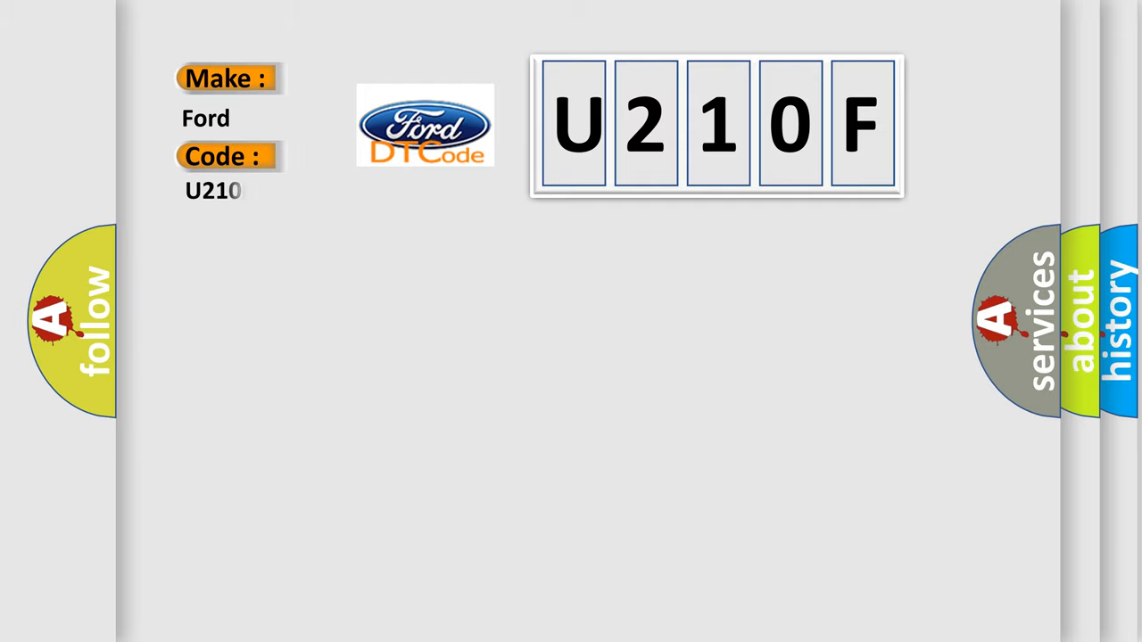
type("F")
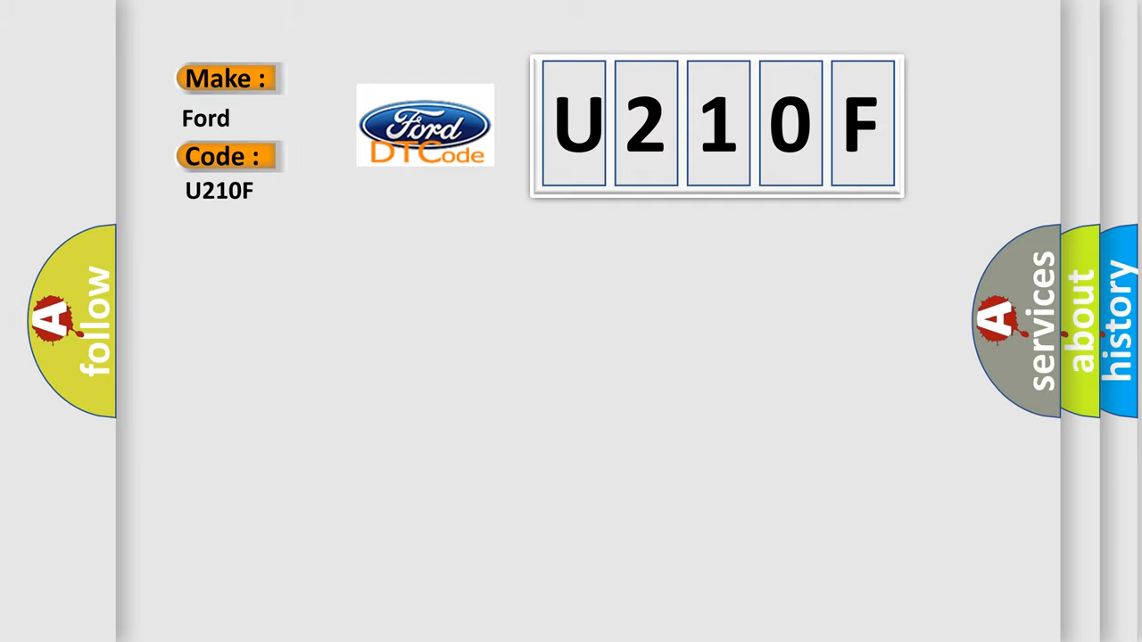